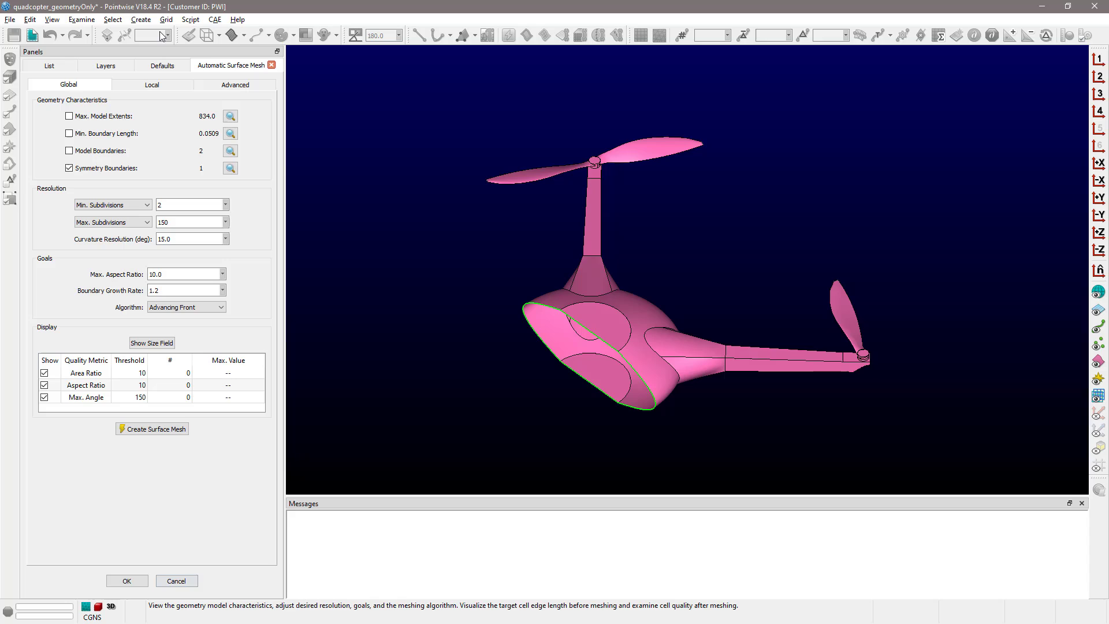
mouse_move(167, 105)
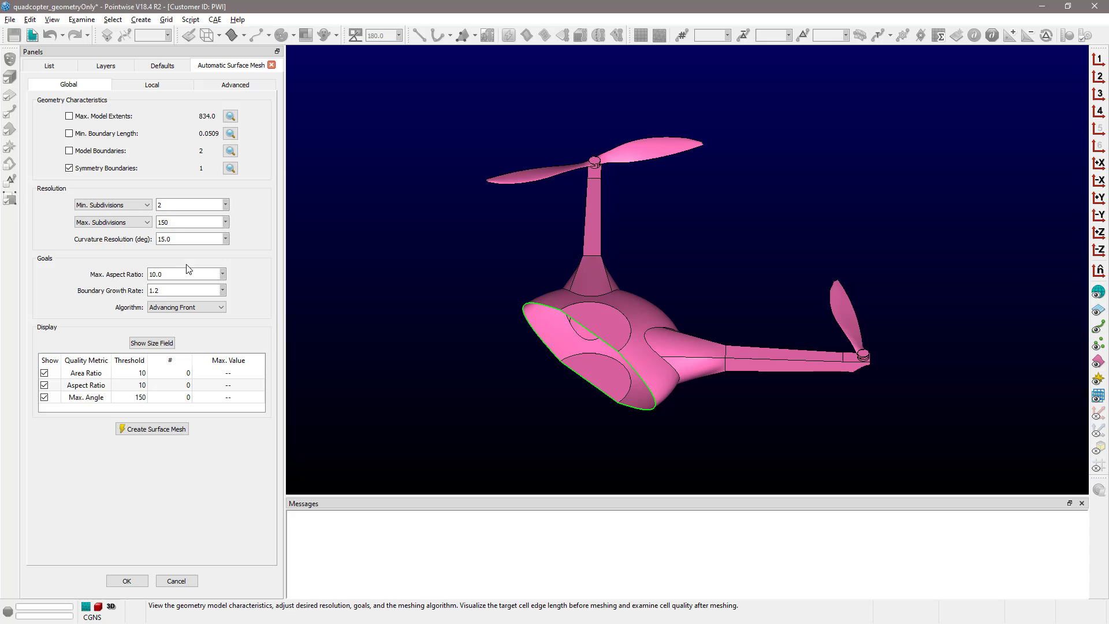
mouse_move(98, 270)
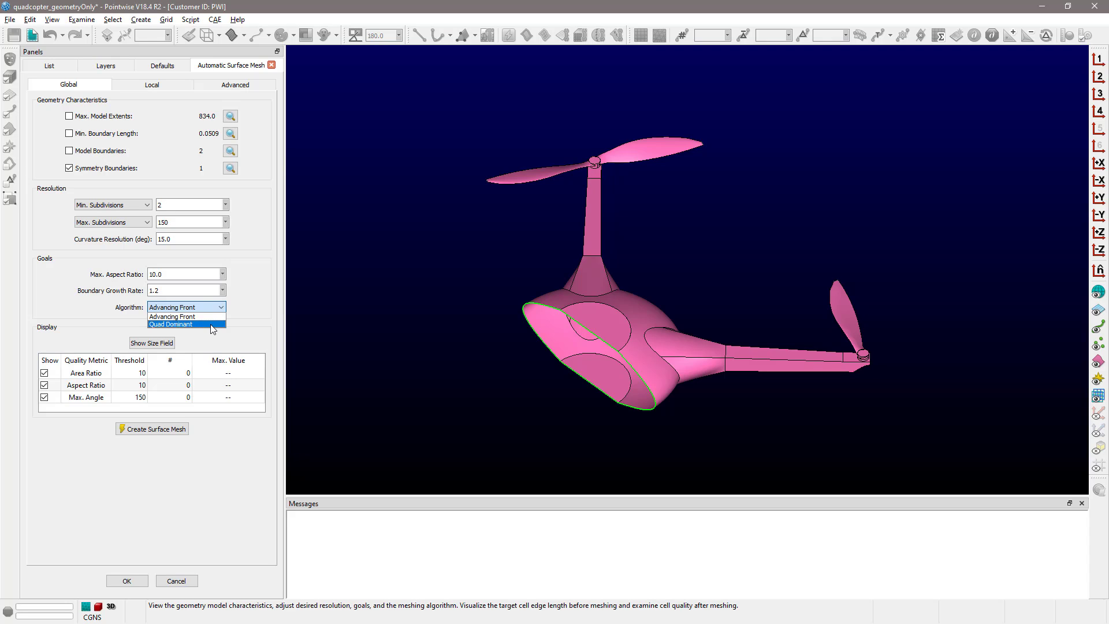
Step: Keep Advancing Front as the algorithm and request the target edge length size field display
click(181, 307)
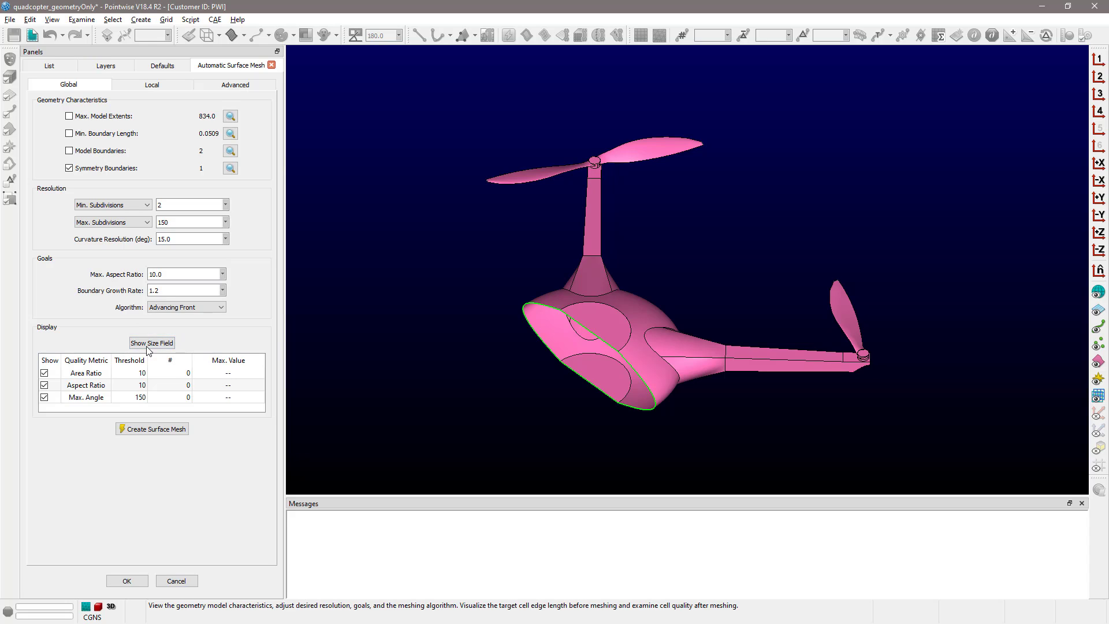
mouse_move(152, 349)
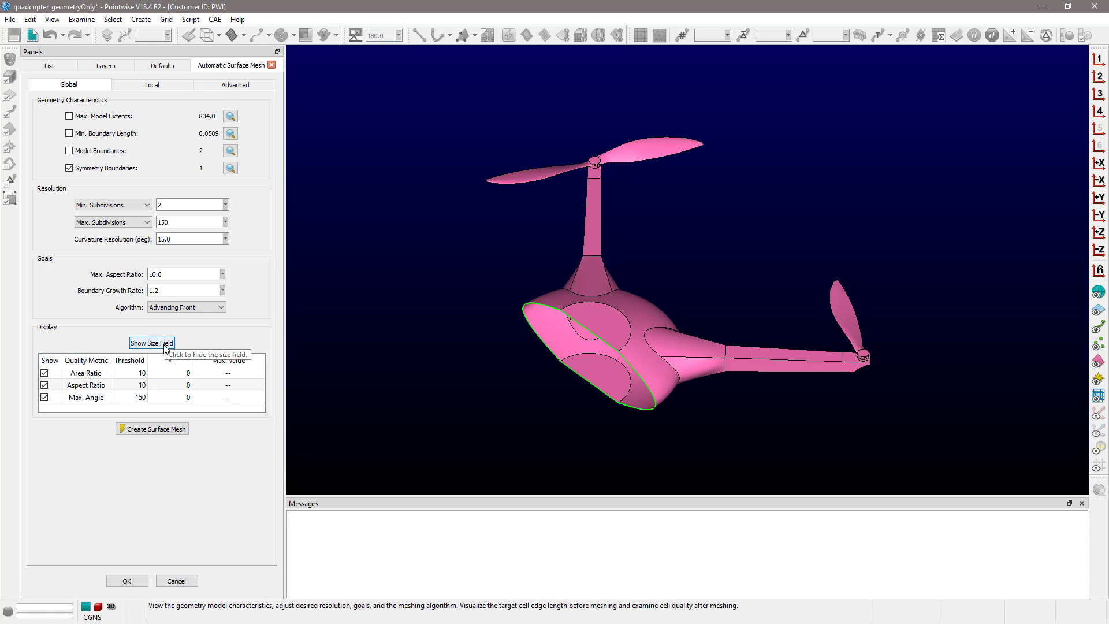
click(153, 342)
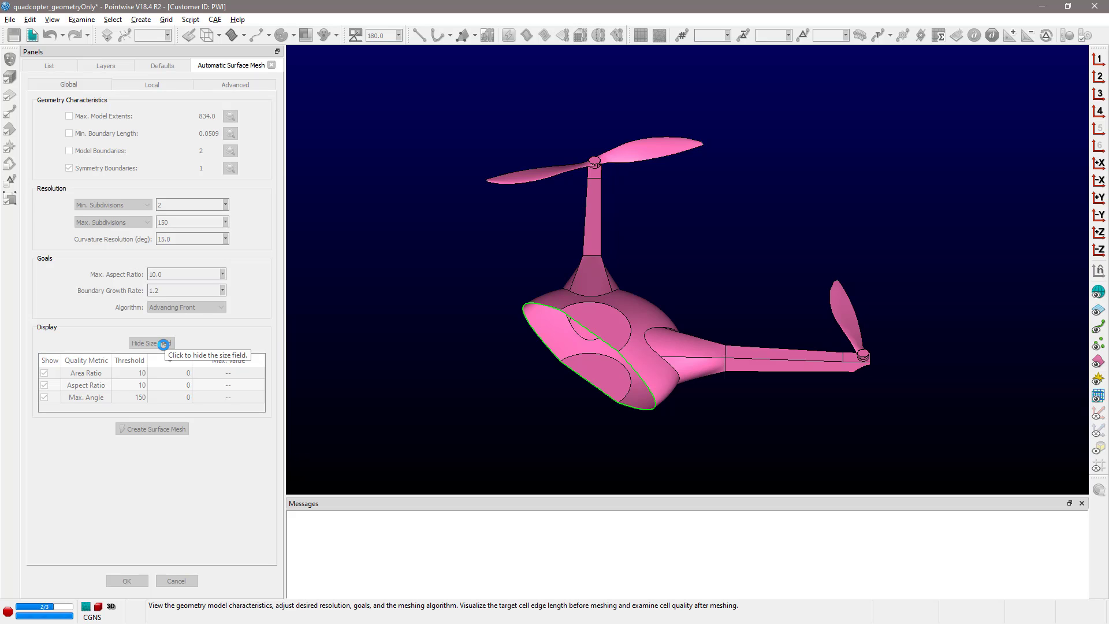
Step: View the computed Target Edge Length legend spanning about 0.018 to 5.84
click(153, 344)
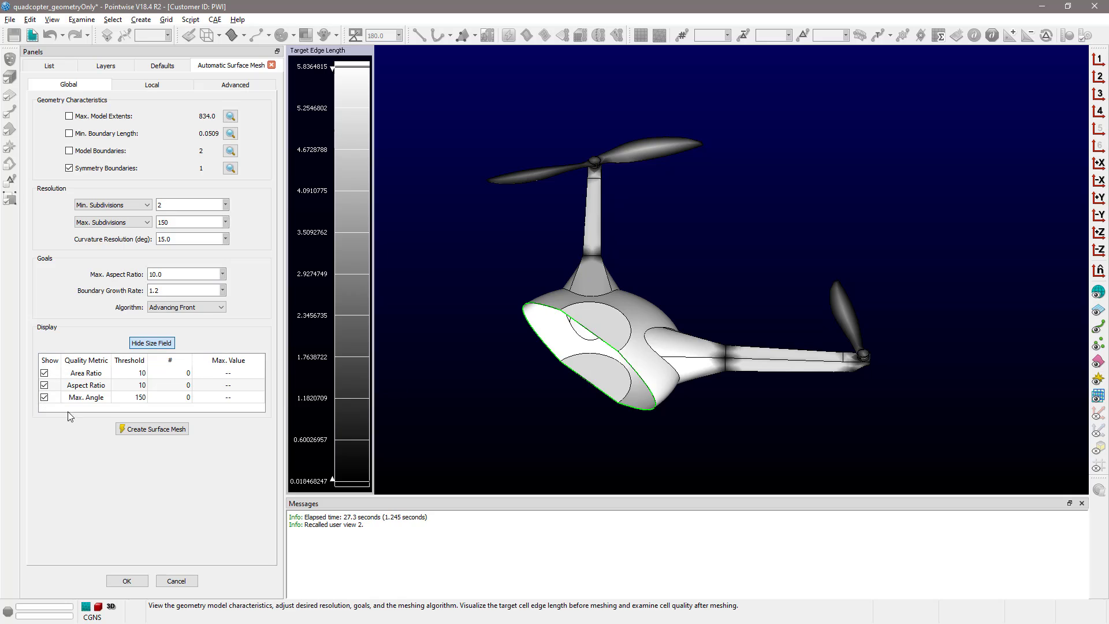
mouse_move(87, 356)
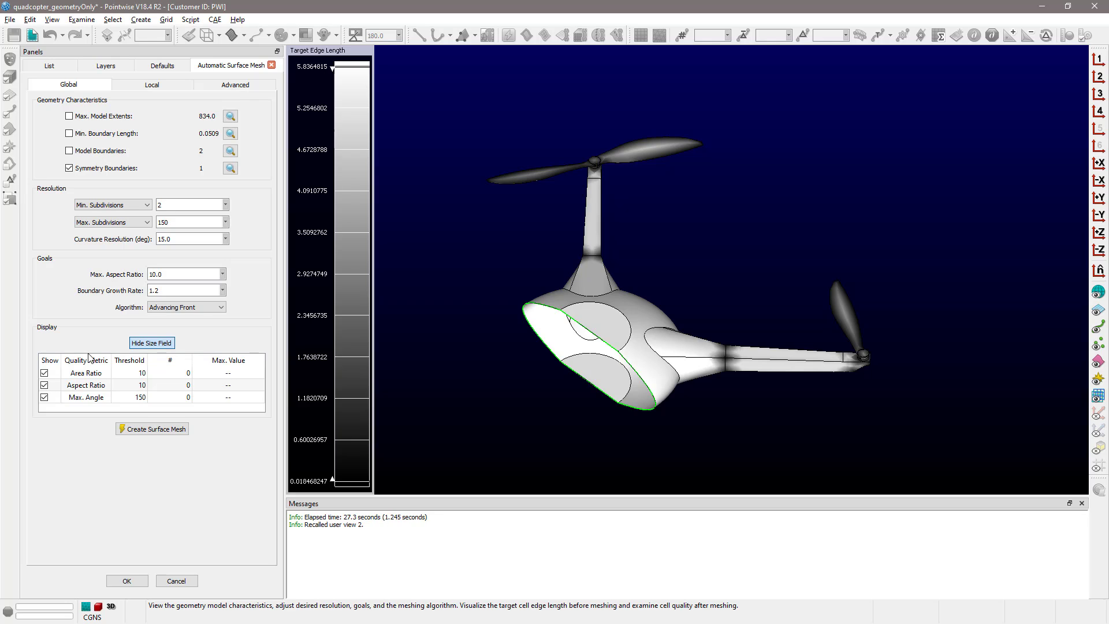
mouse_move(136, 376)
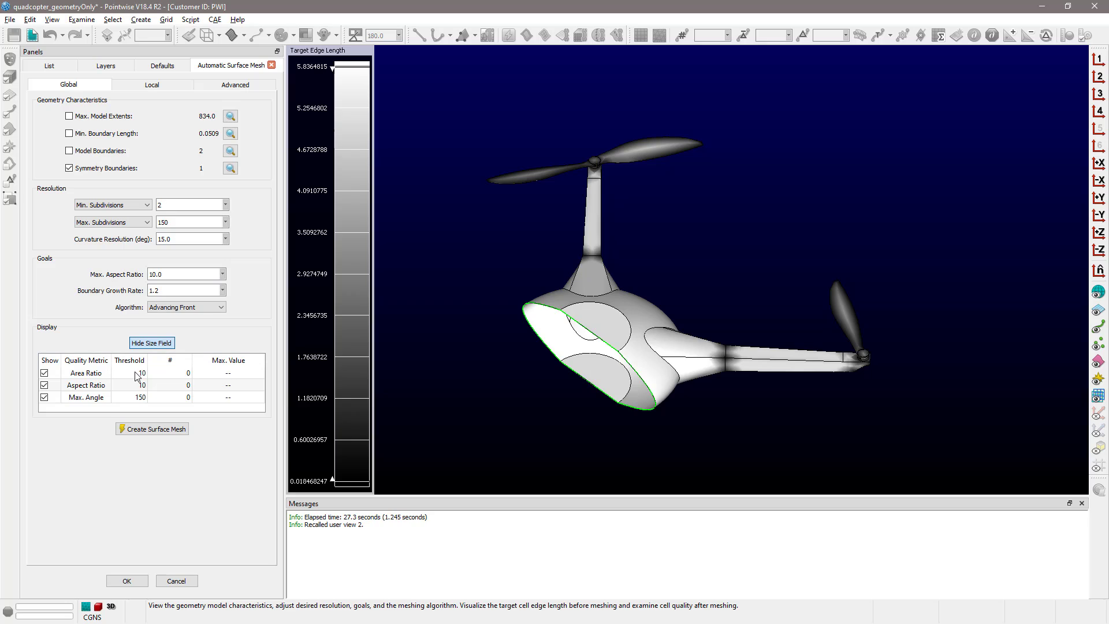
Step: Select the Area Ratio quality metric and start creating the automatic surface mesh
click(129, 372)
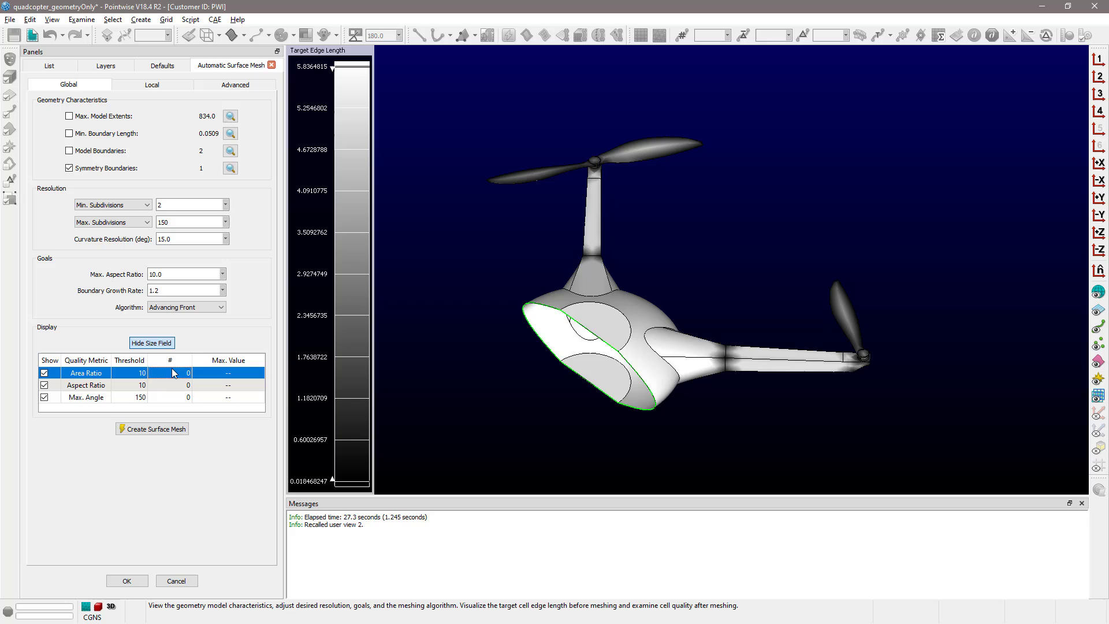
mouse_move(166, 363)
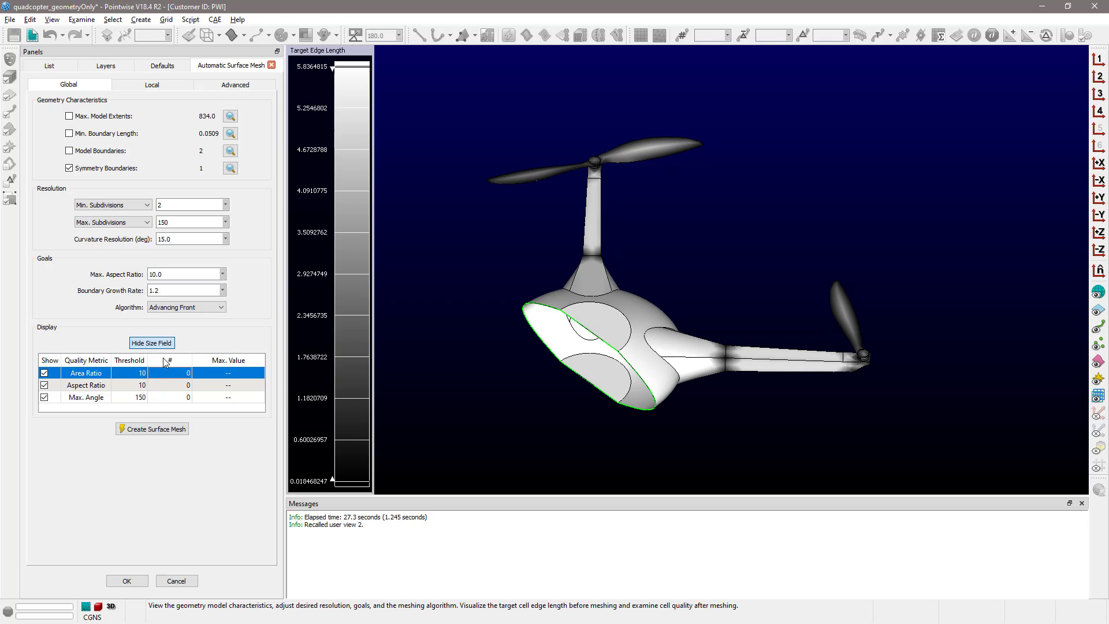
mouse_move(228, 358)
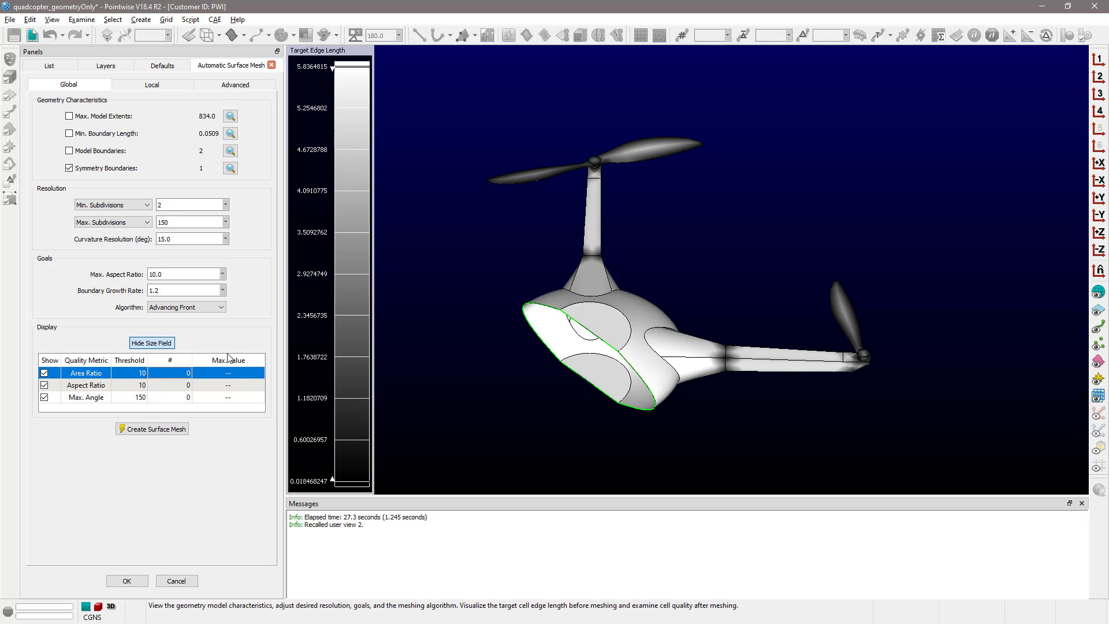
mouse_move(216, 369)
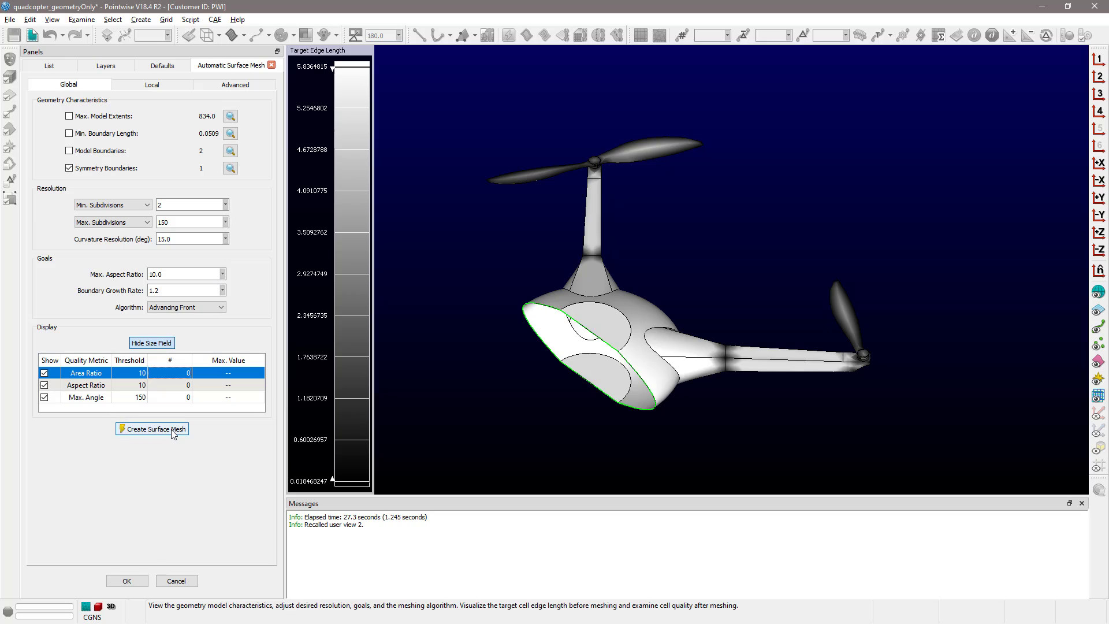
click(152, 429)
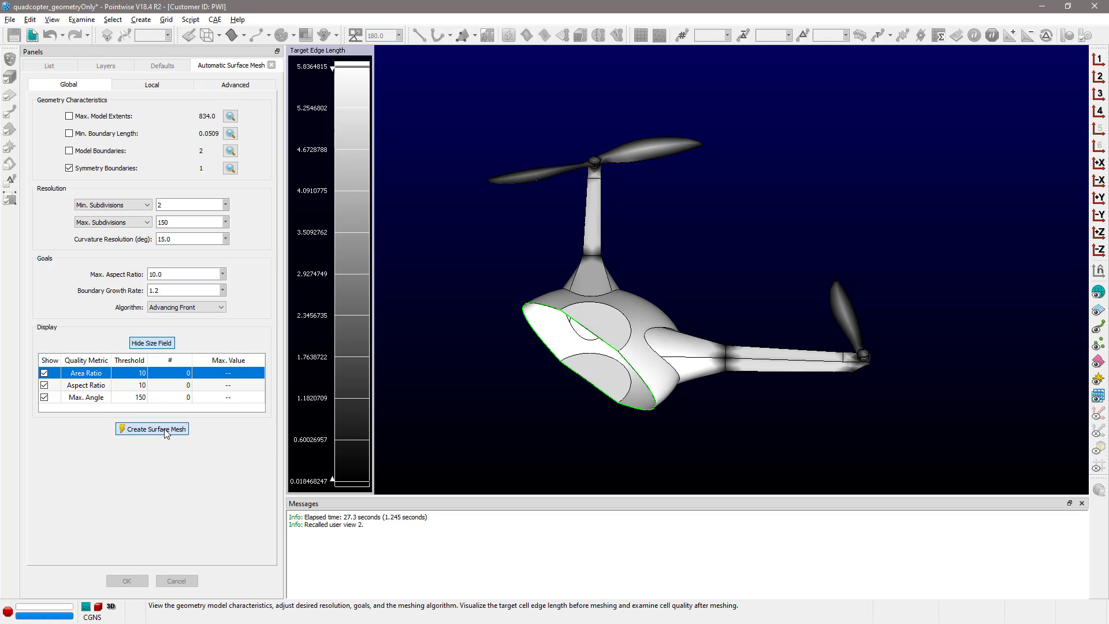
Step: Finish the ~1.28 million-cell mesh and probe a cell, reading max Area Ratio 6.10728, Aspect Ratio 10.1789, Angle 152.543
click(152, 429)
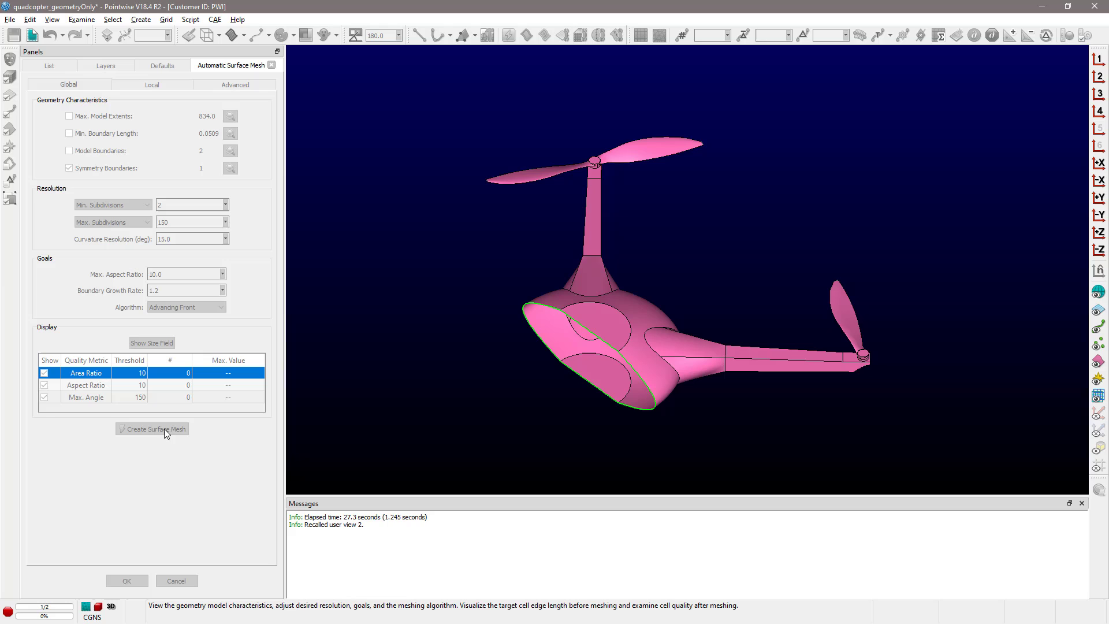
click(153, 428)
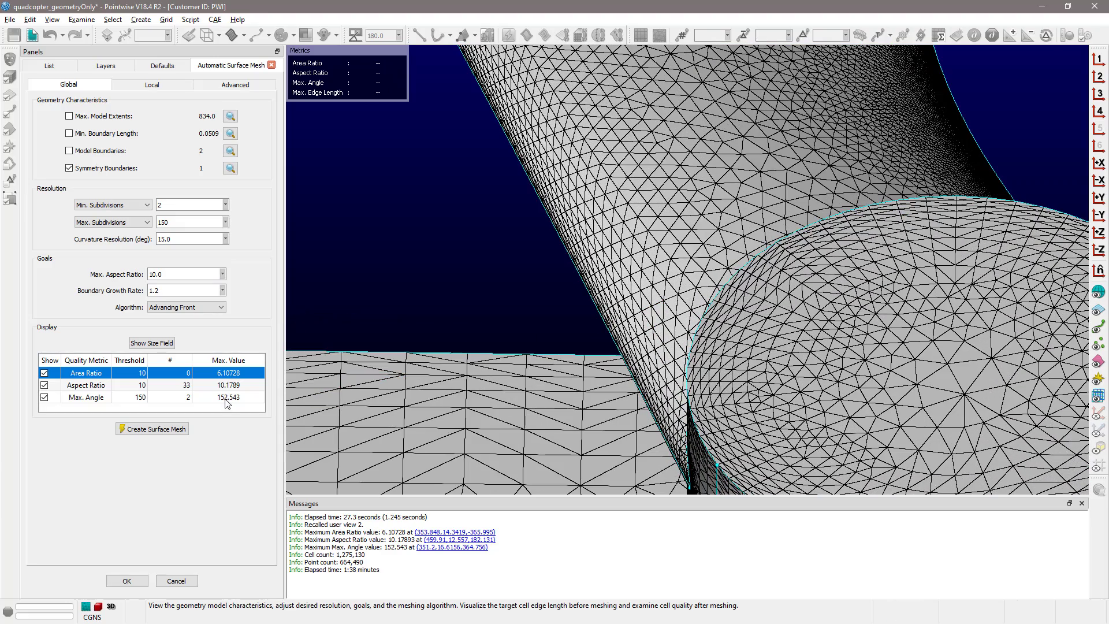
click(689, 327)
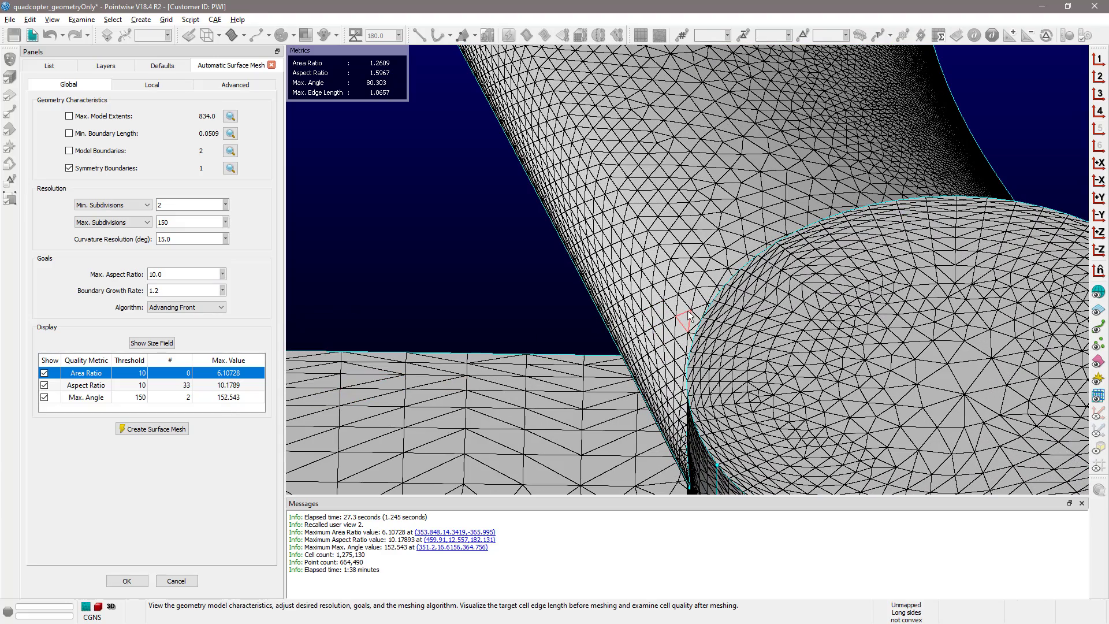